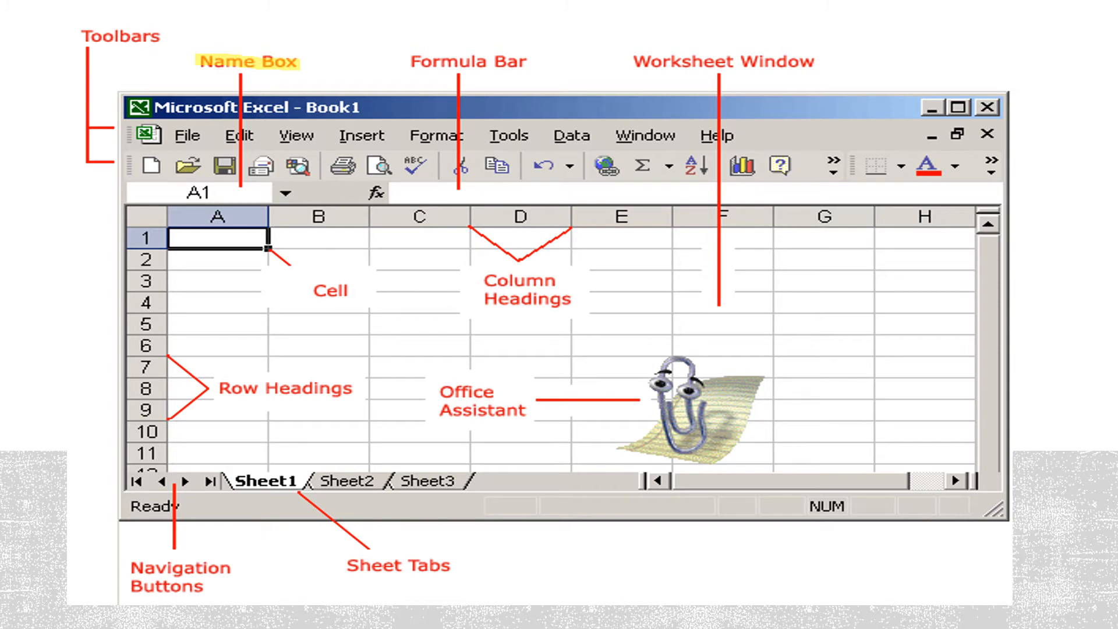
- Mark the Excel slide's name box, formula bar, headings and Cell label with yellow highlighter ink
triple_click(199, 193)
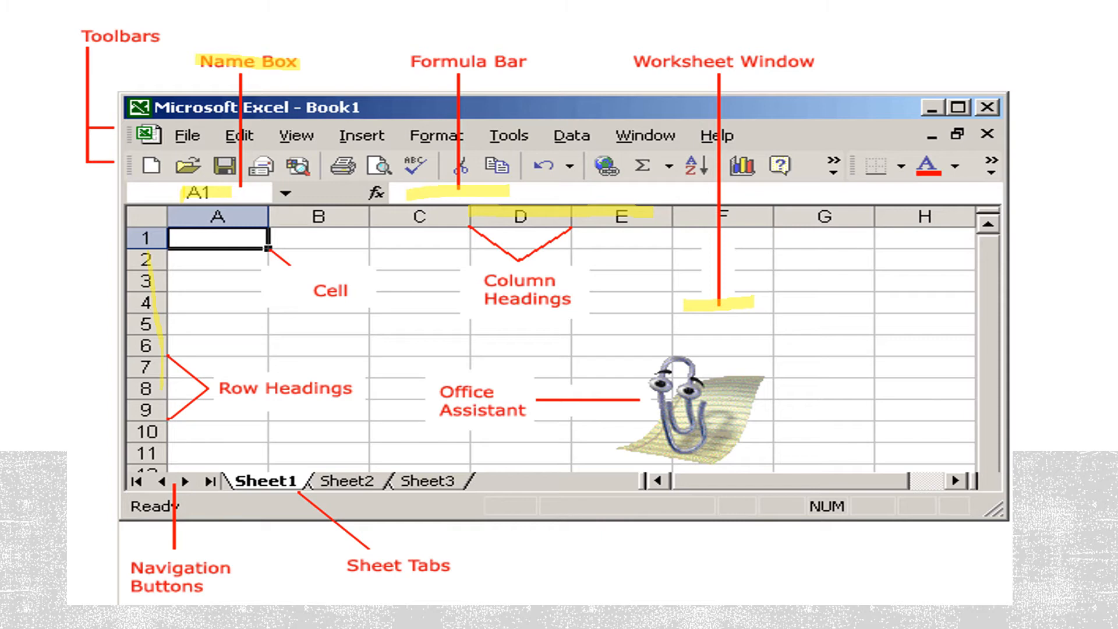
double_click(330, 289)
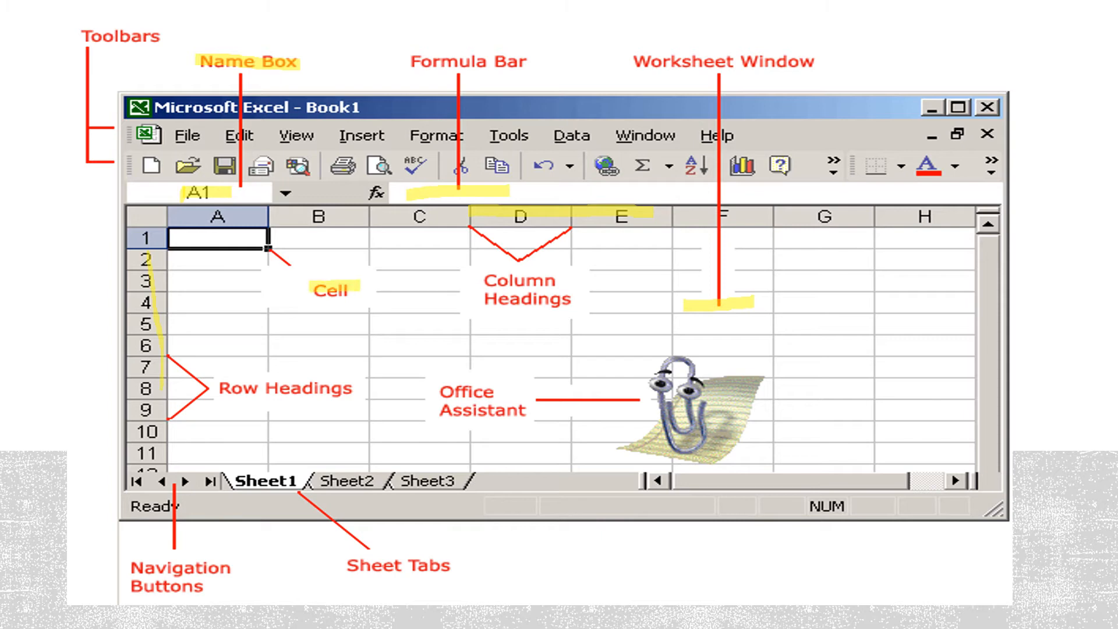